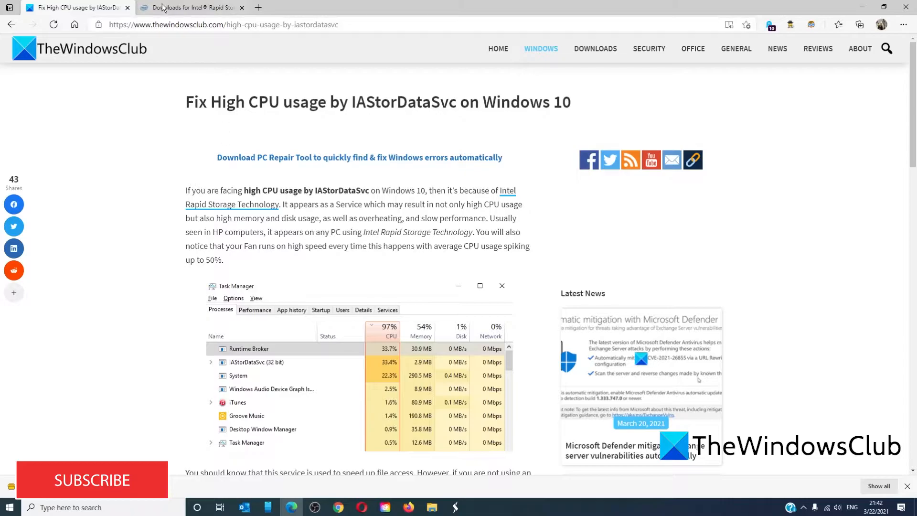
Step: Leave the IAStorDataSvc high CPU article in Edge and return to the desktop
{"action": "left_click", "coordinate": [187, 7]}
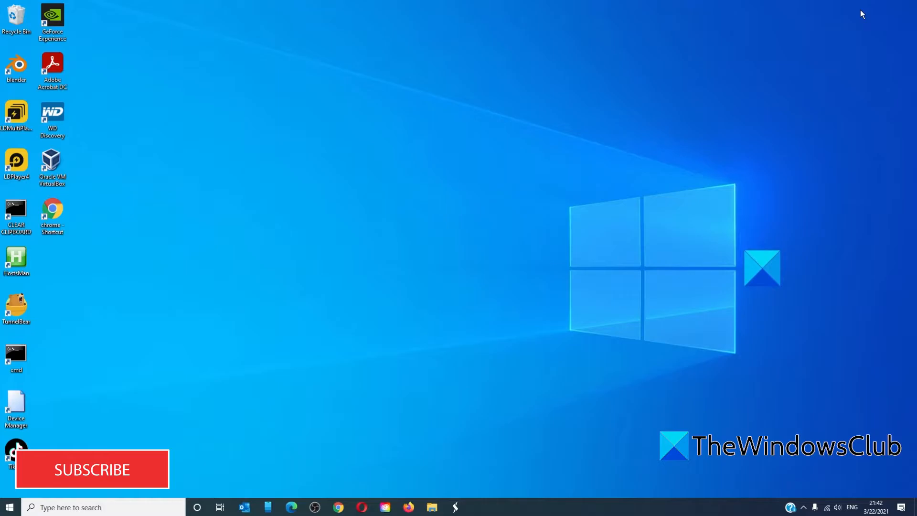
{"action": "mouse_move", "coordinate": [372, 286]}
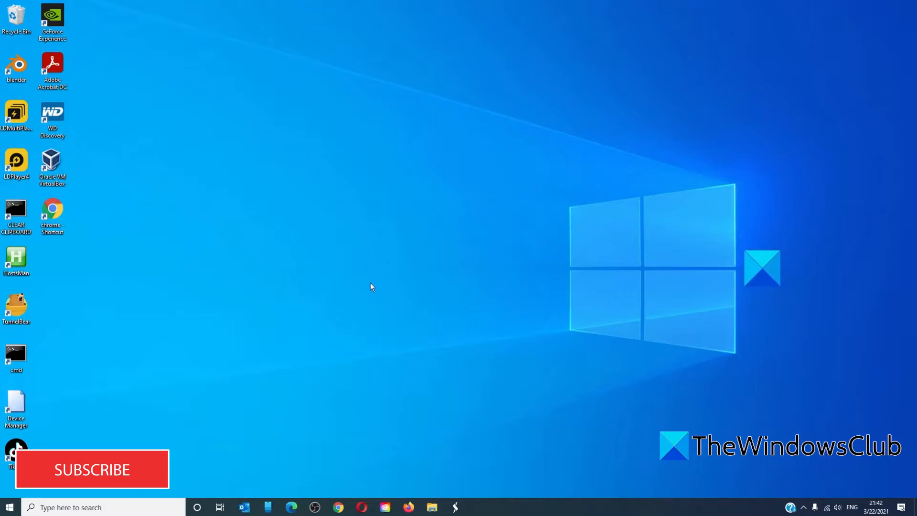
{"action": "mouse_move", "coordinate": [9, 507]}
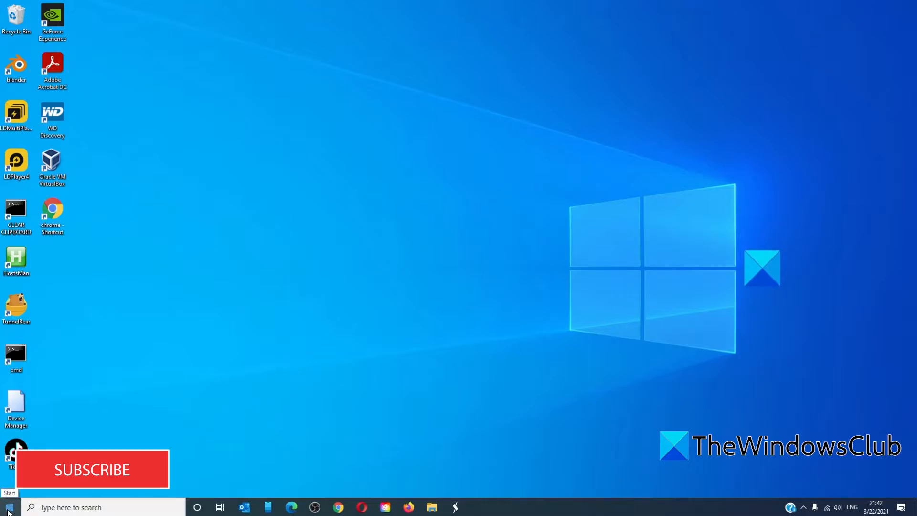
{"action": "mouse_move", "coordinate": [74, 311]}
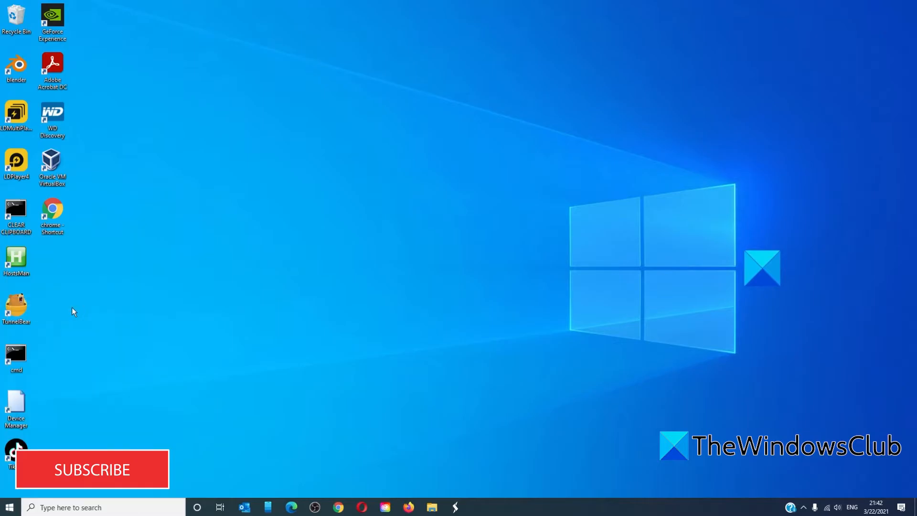
Step: Launch Device Manager from the desktop, expand Processors, and show Uninstall device for the first AMD Ryzen 5 3500
{"action": "double_click", "coordinate": [16, 407]}
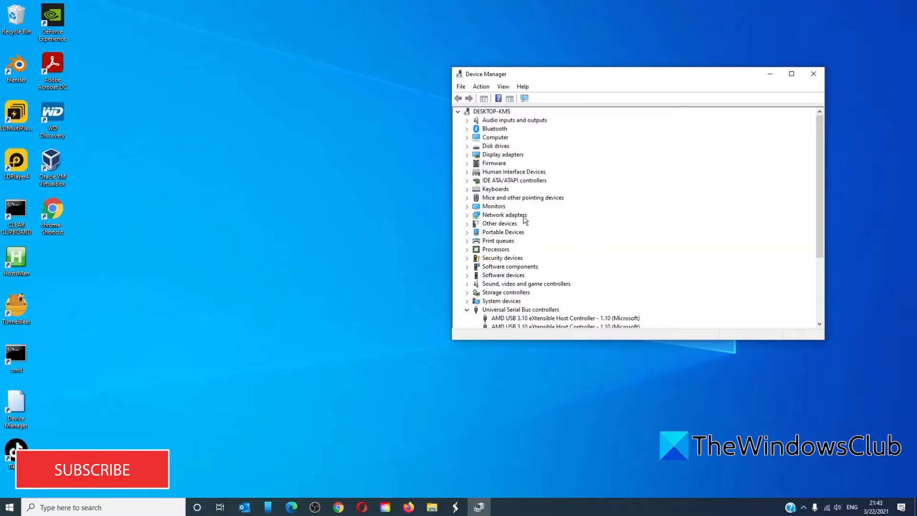
{"action": "left_click", "coordinate": [496, 249]}
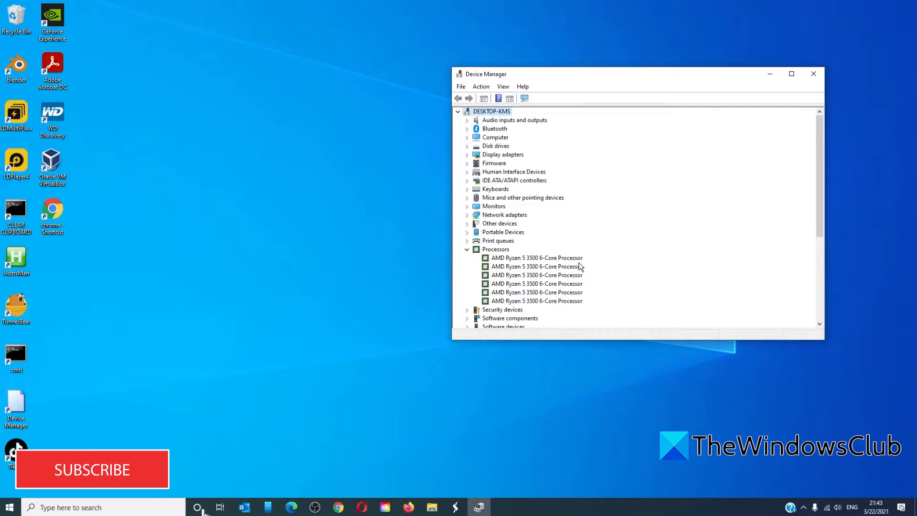
{"action": "right_click", "coordinate": [536, 257]}
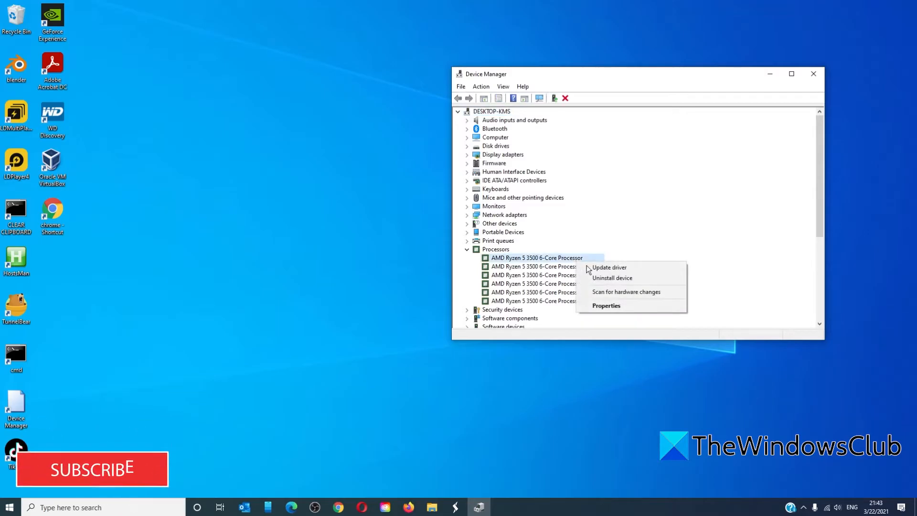
{"action": "mouse_move", "coordinate": [611, 278]}
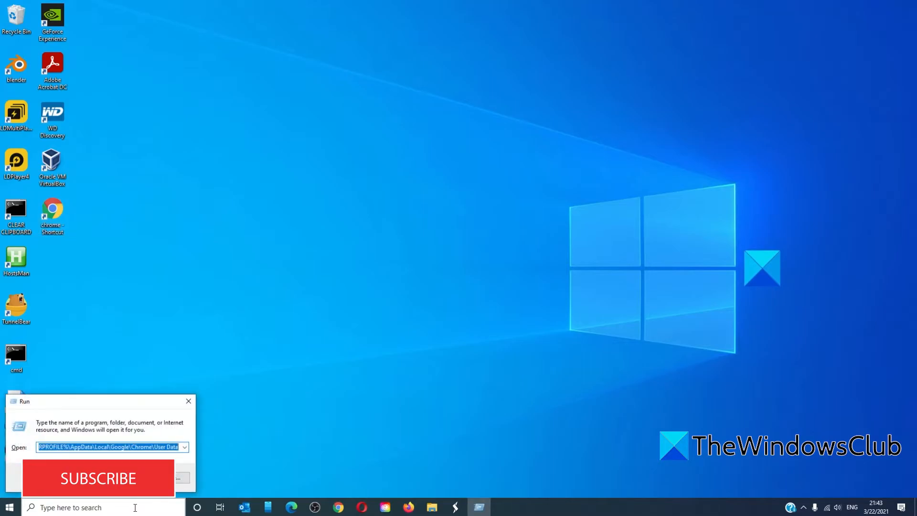
Step: Run services.msc from the Run box to start the Services console
{"action": "type", "text": "servic"}
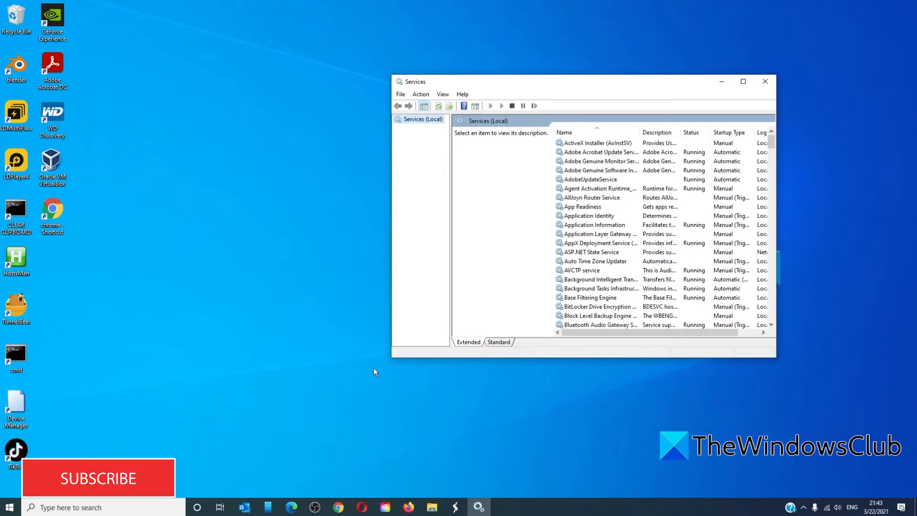
Step: Scroll to Internet Connection Sharing (ICS) and bring up its Properties dialog
{"action": "scroll", "scroll_direction": "down", "scroll_amount": 3}
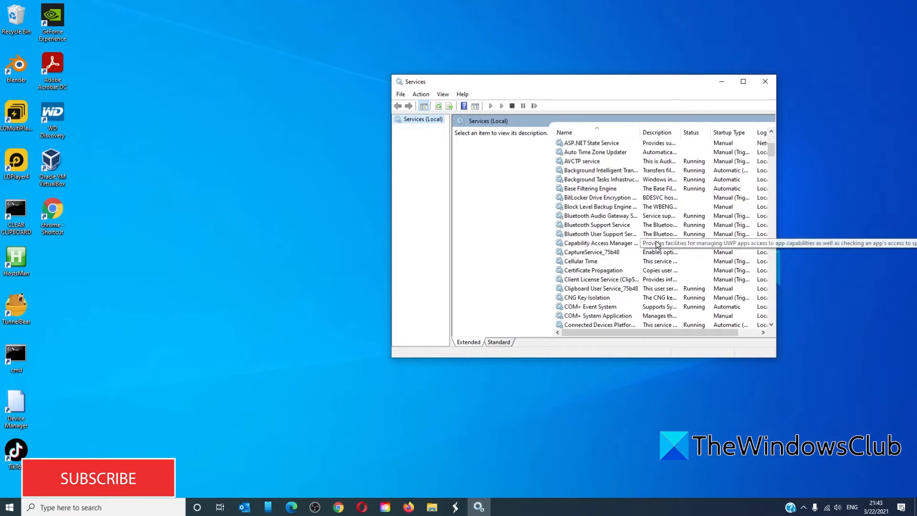
{"action": "scroll", "scroll_direction": "down", "scroll_amount": 3}
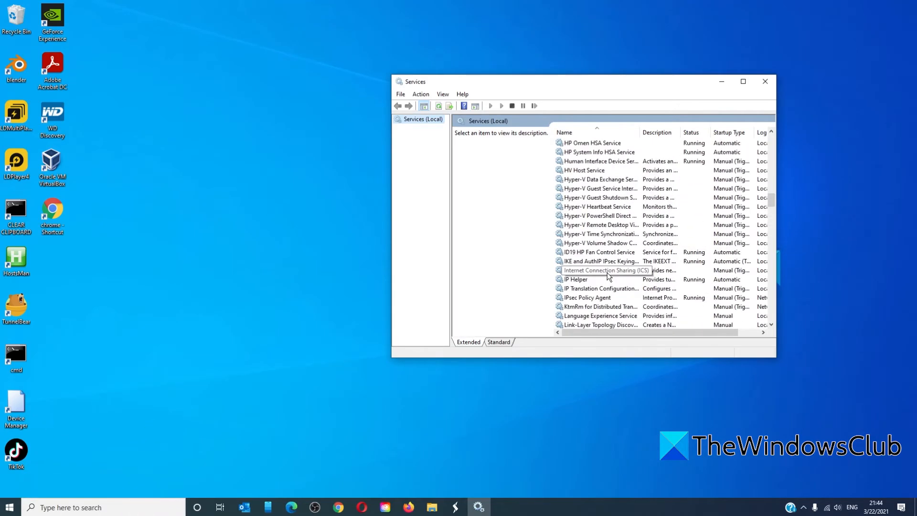
{"action": "double_click", "coordinate": [596, 271]}
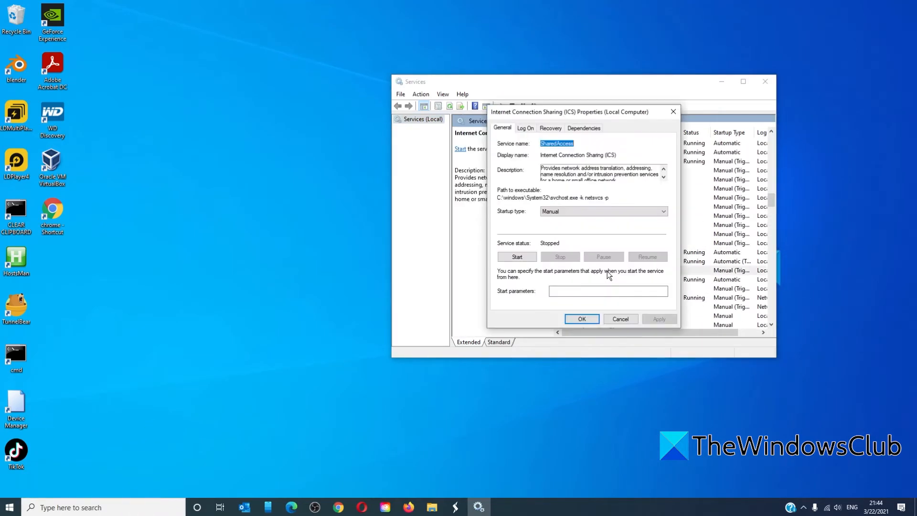
{"action": "mouse_move", "coordinate": [629, 235]}
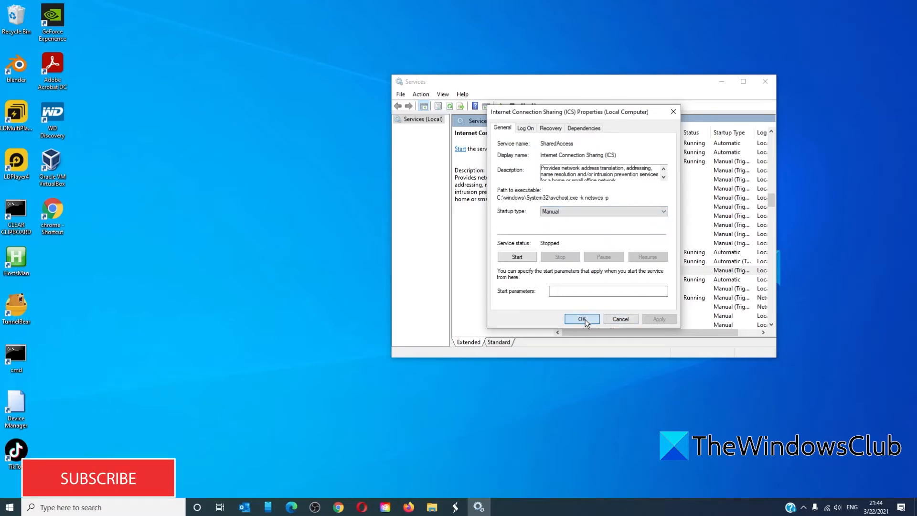
Step: Confirm the ICS properties with OK and close Services to return to the desktop
{"action": "left_click", "coordinate": [581, 319]}
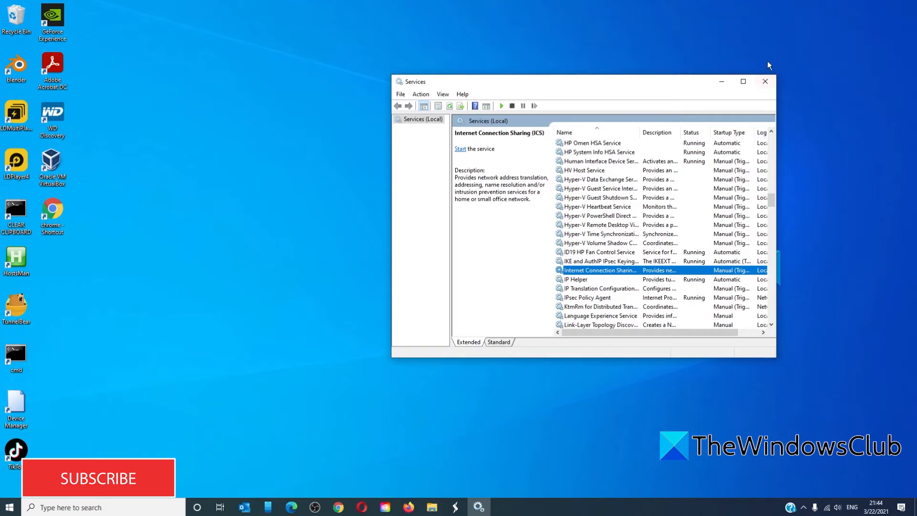
{"action": "left_click", "coordinate": [764, 81]}
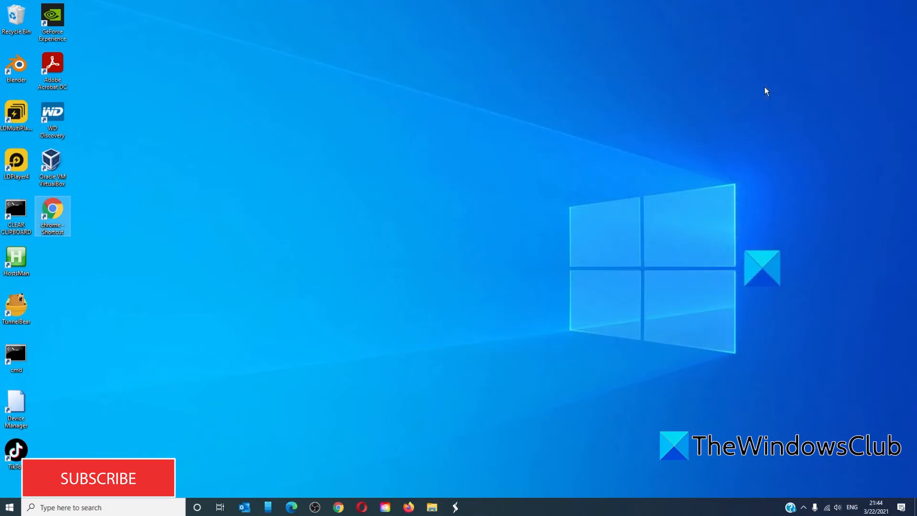